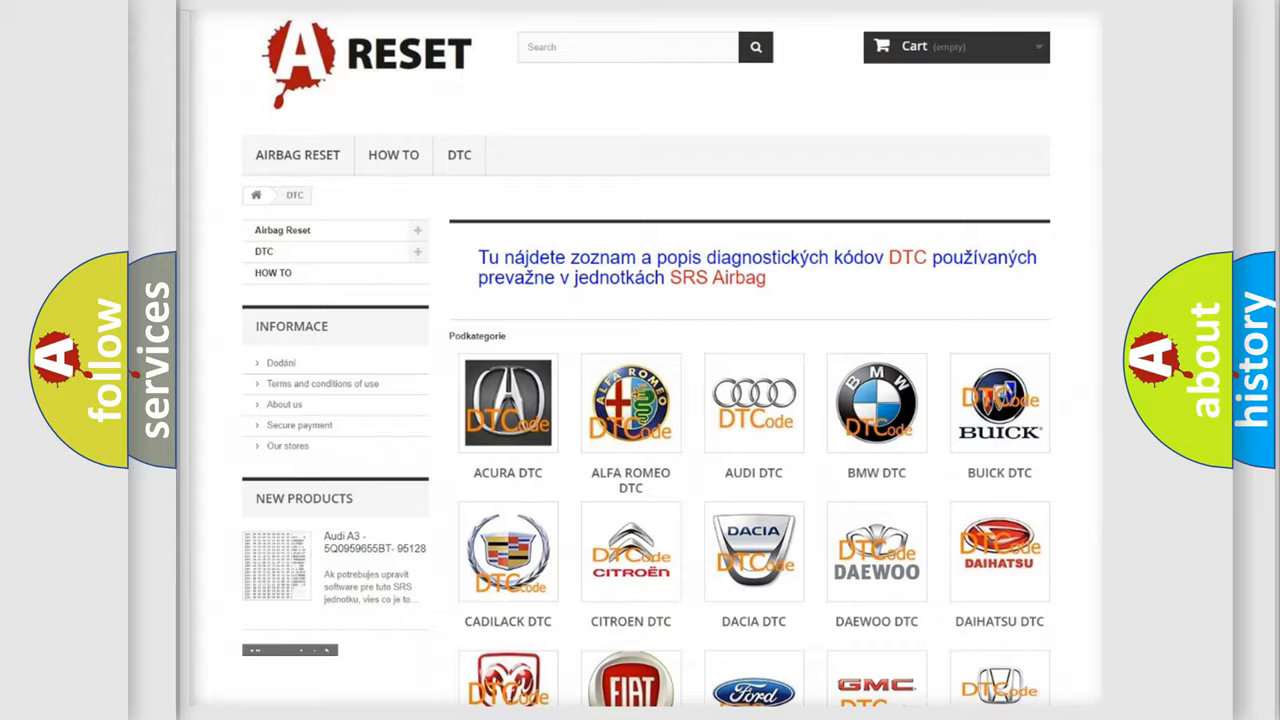
Choose the Toyota tile in the DTC catalogue and browse its code list
scroll("down", 3)
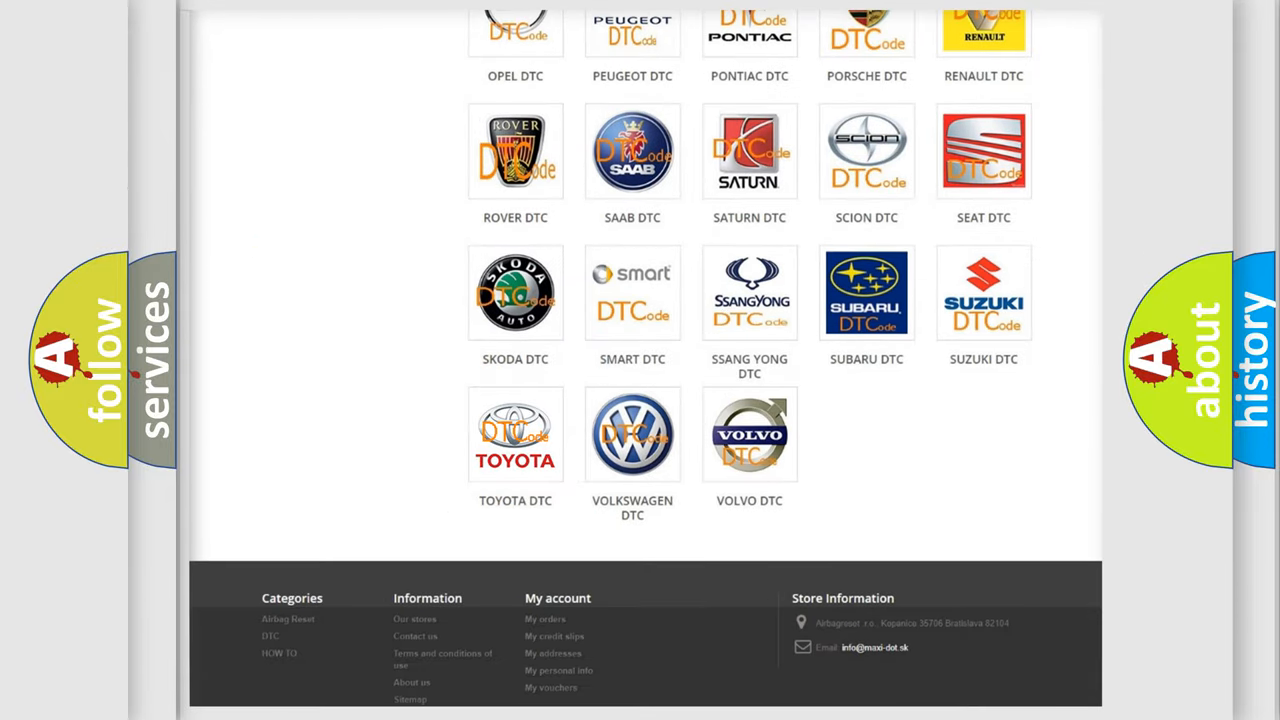
left_click(515, 434)
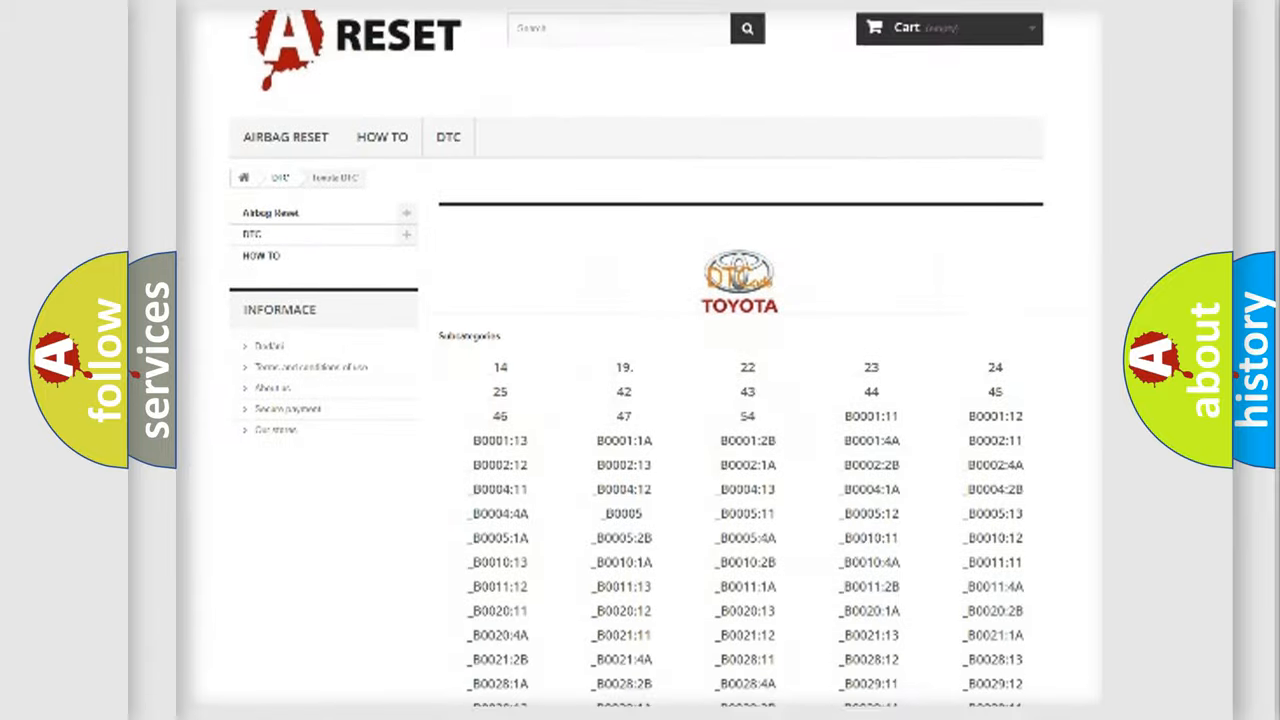
scroll("down", 3)
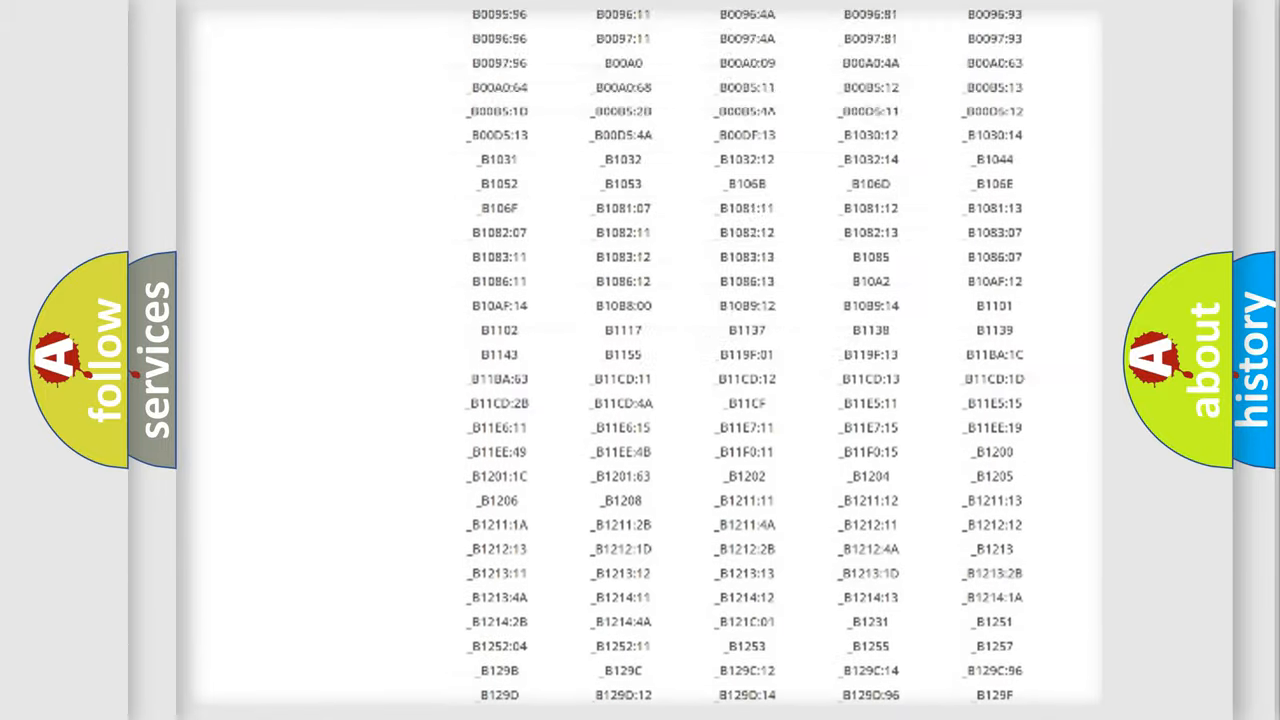
scroll("up", 3)
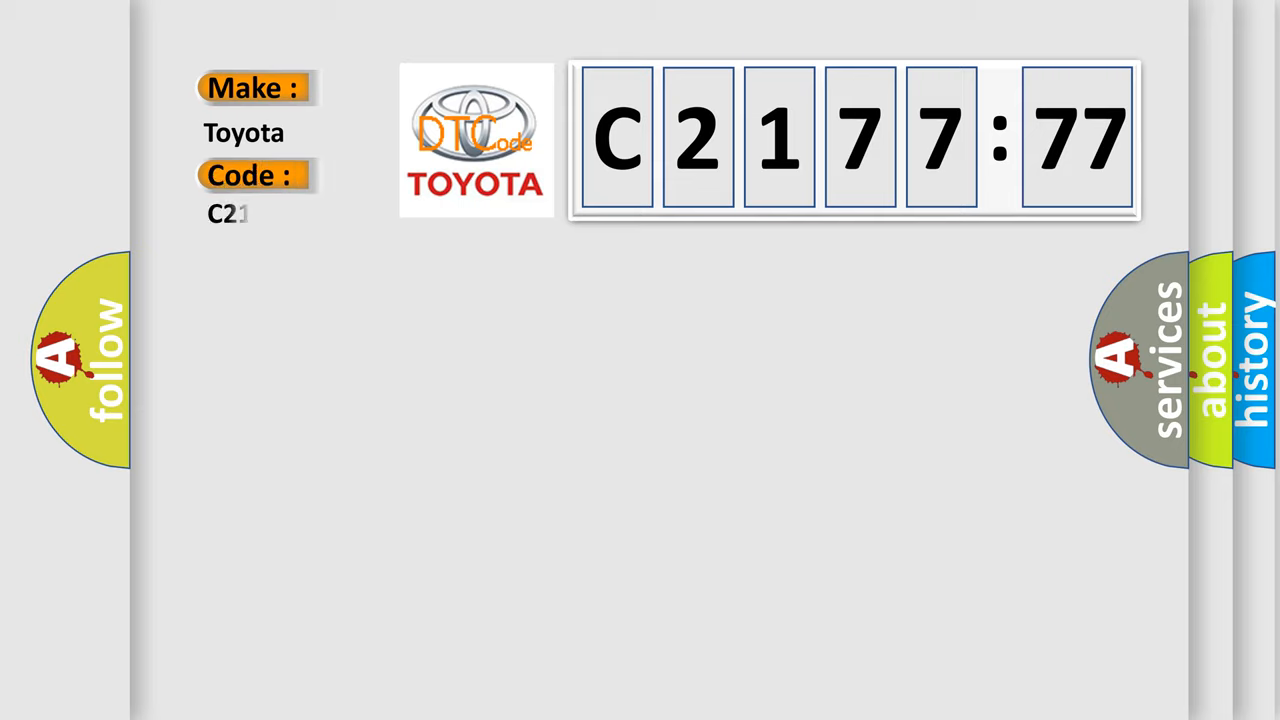
Complete the code as C217777 and reveal its Combination Switch Control Unit communication description
type("7777")
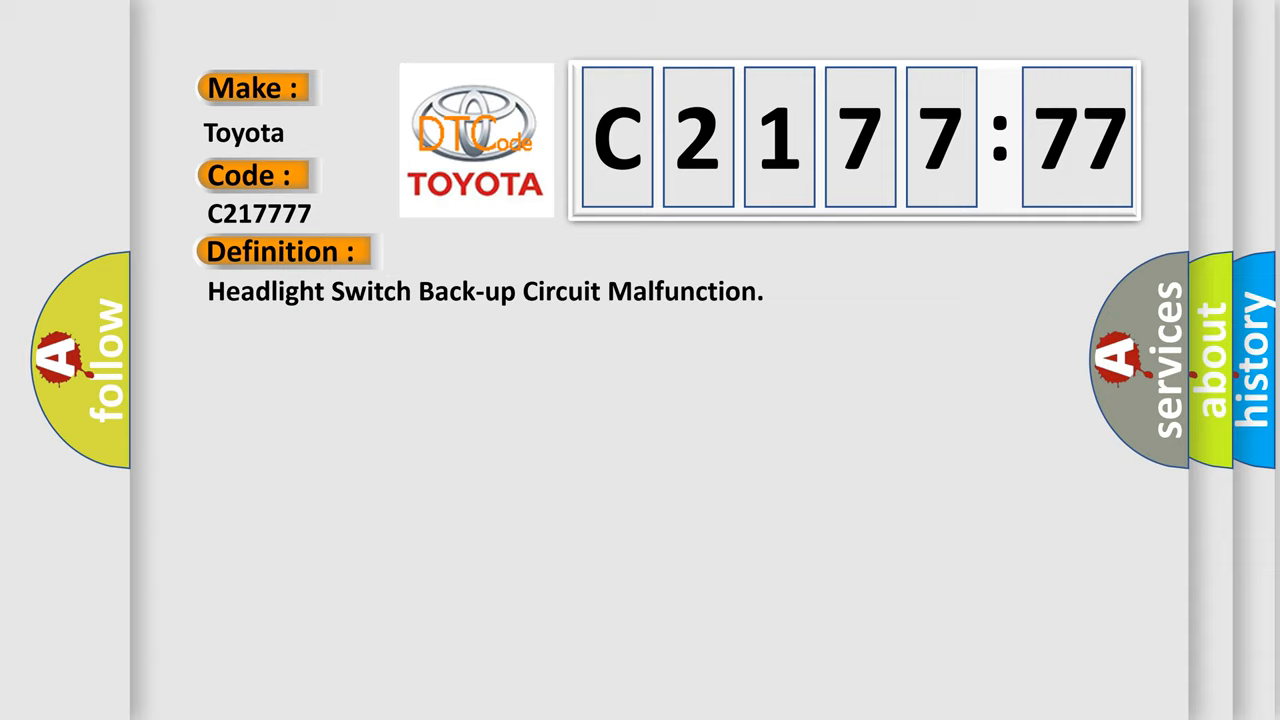
left_click(520, 251)
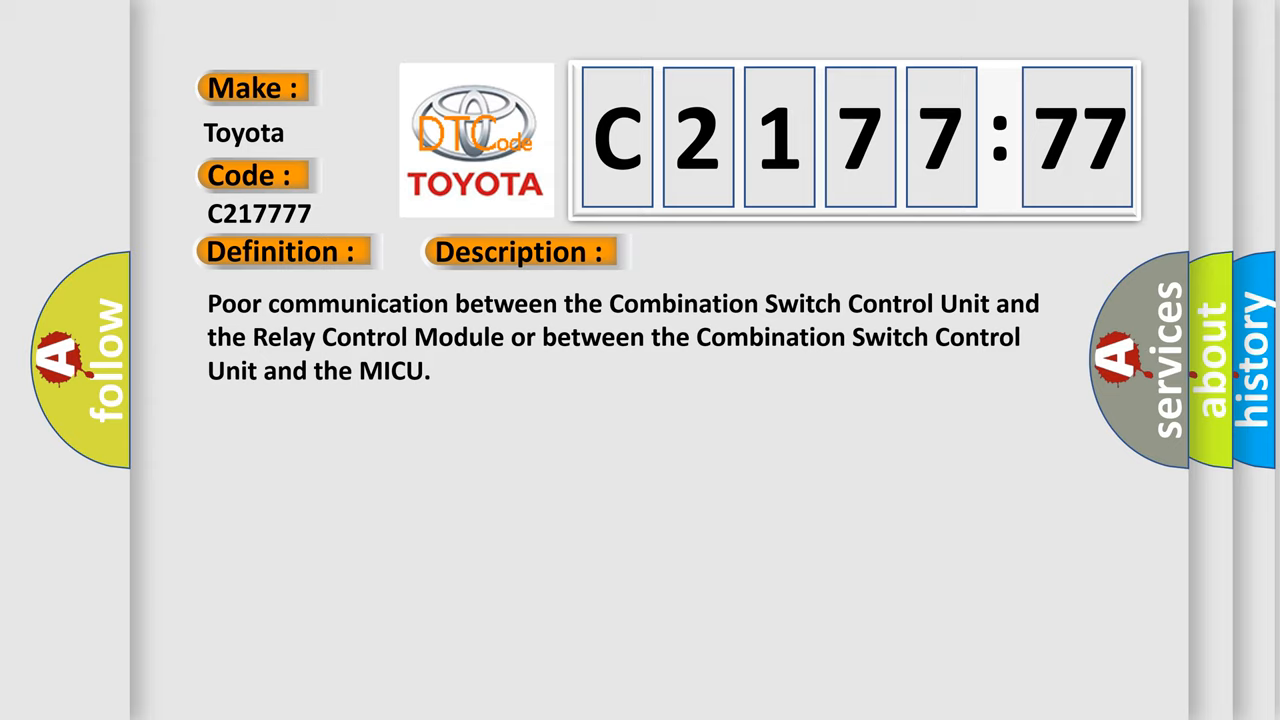